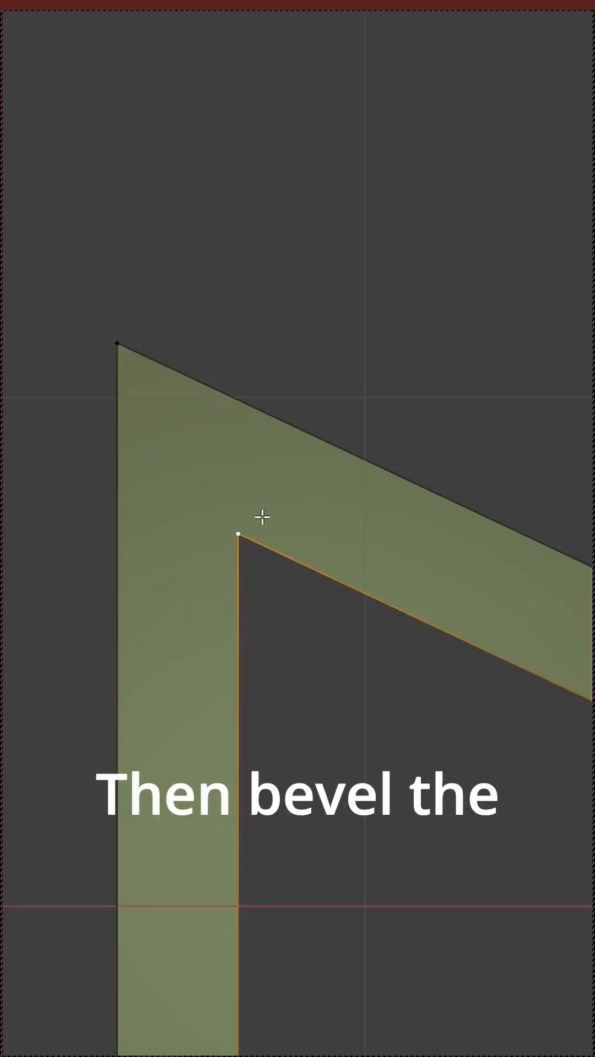
- Vertex-bevel the inner corner into a many-segment curve, then select its end vertex on the slanted edge
drag(239, 534, 384, 505)
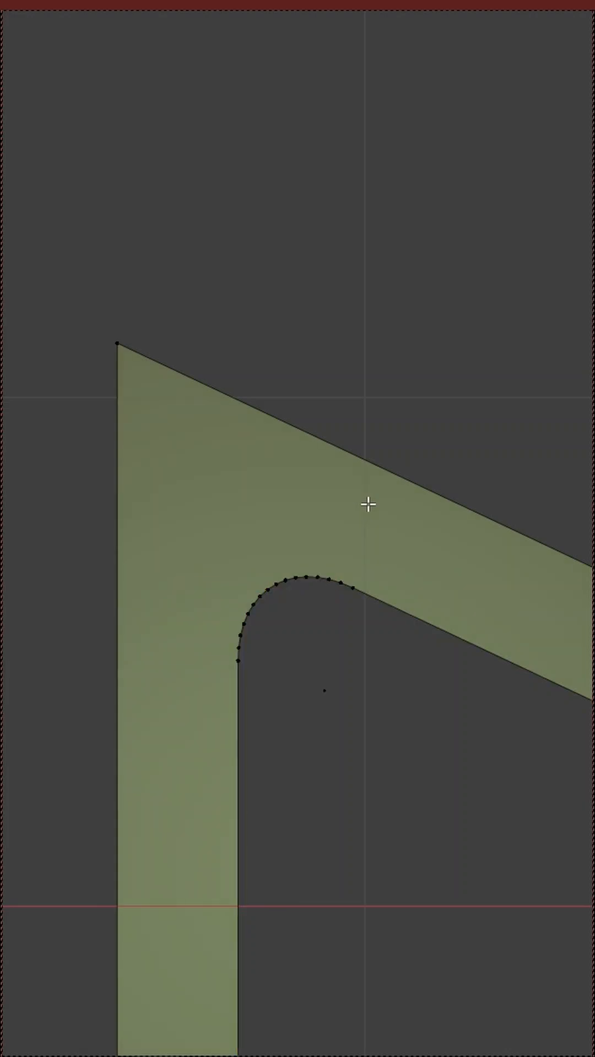
click(353, 587)
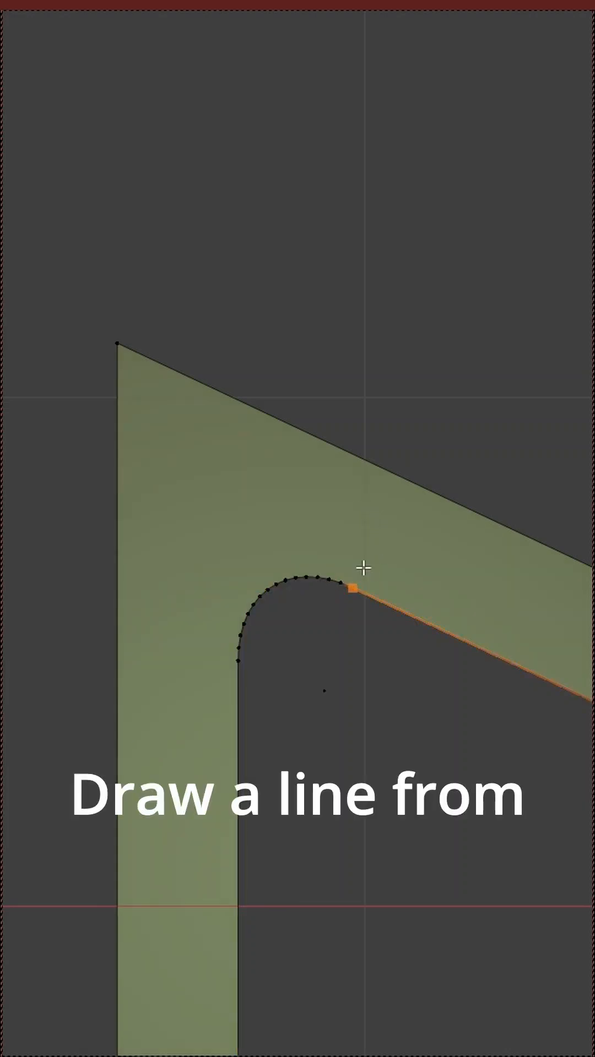